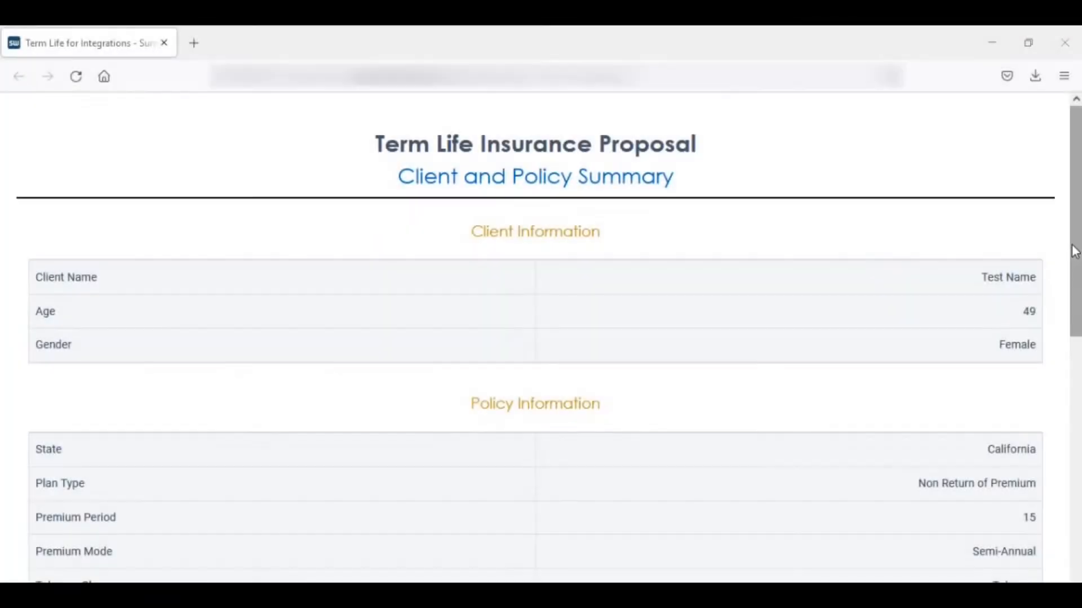
pyautogui.scroll(-3)
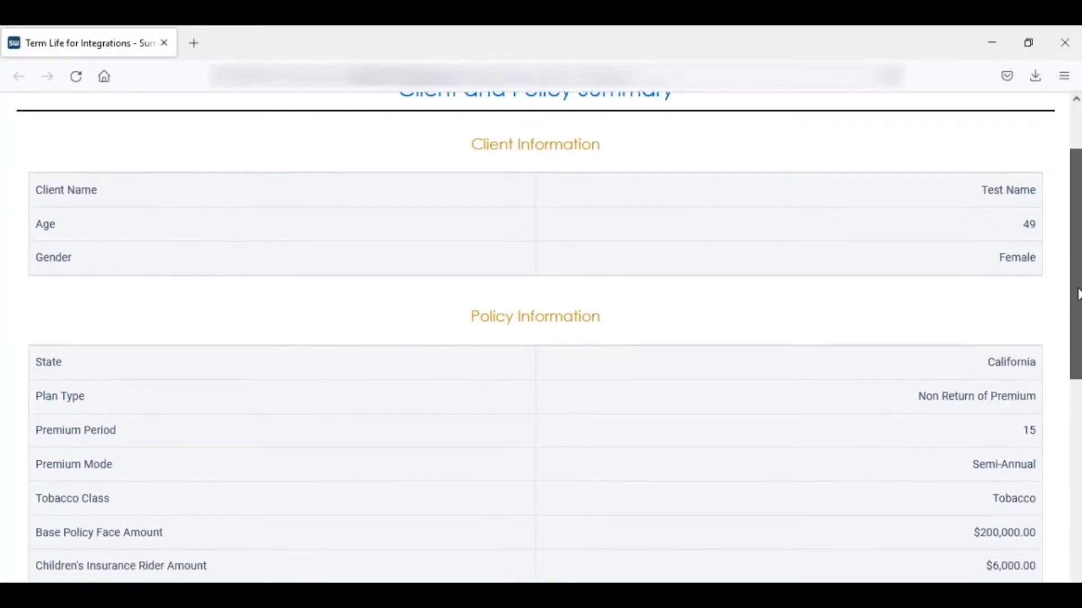
pyautogui.scroll(-3)
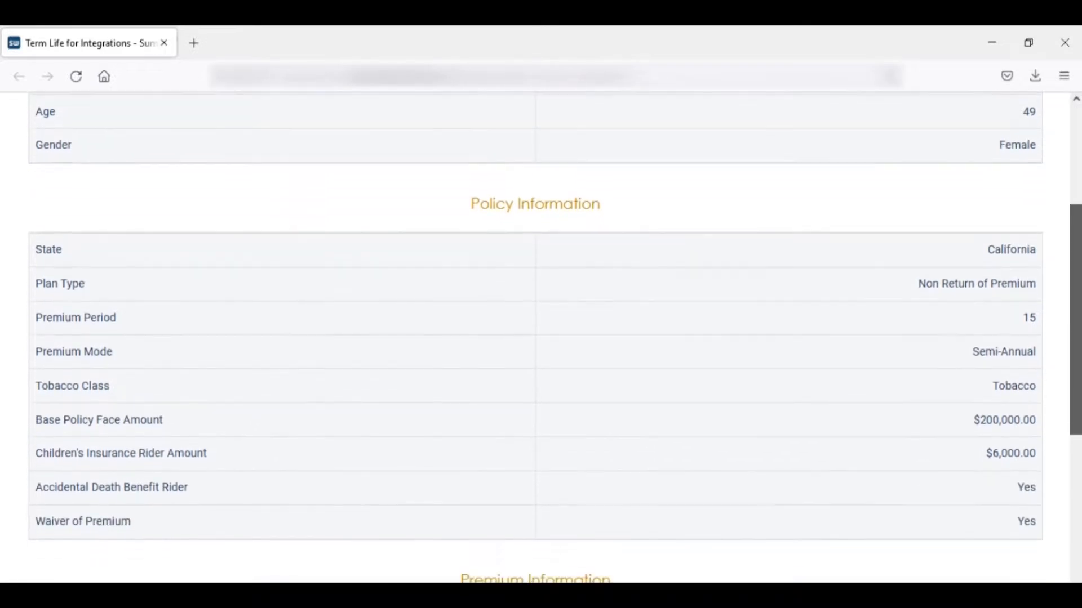
pyautogui.scroll(-3)
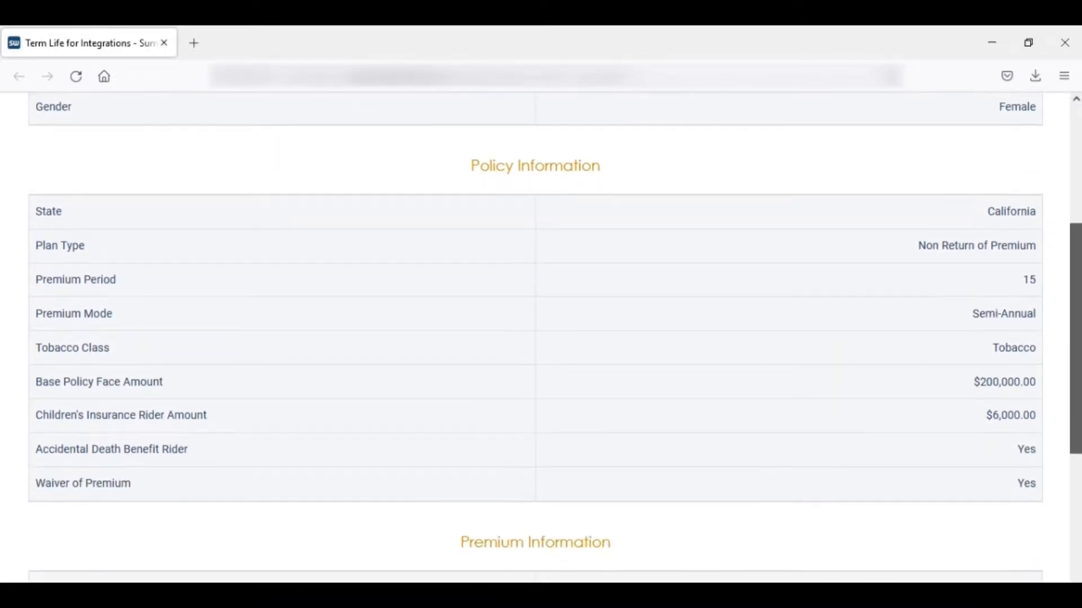
pyautogui.scroll(-3)
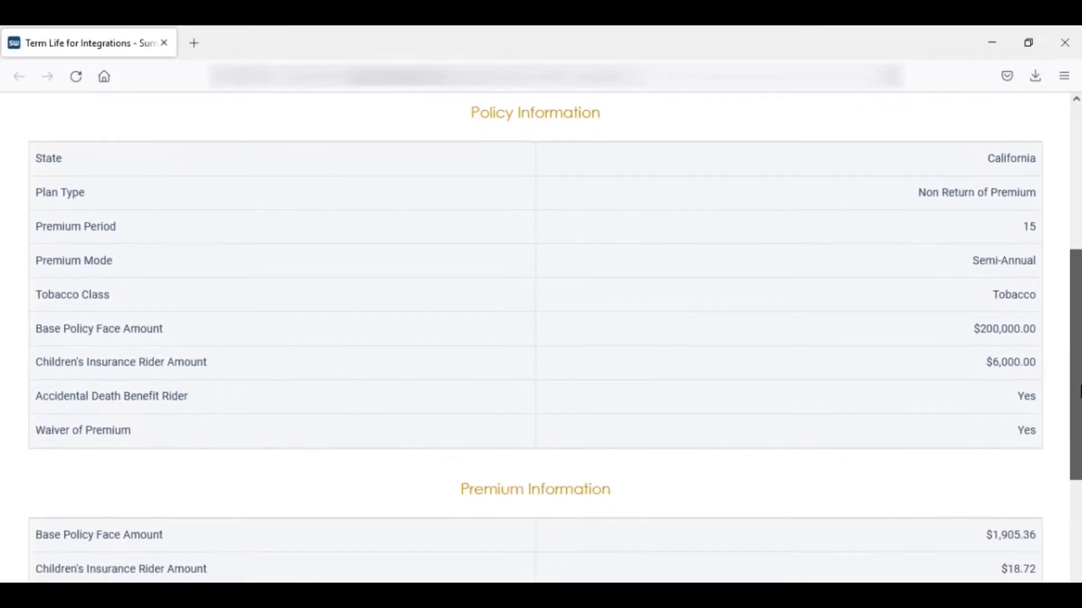
pyautogui.scroll(-3)
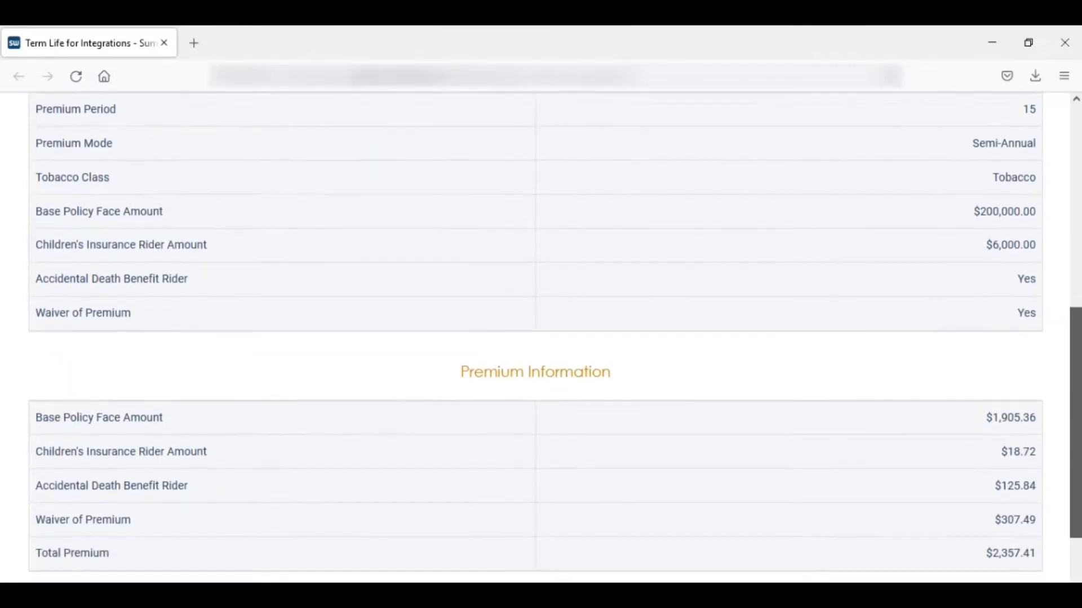
pyautogui.scroll(-3)
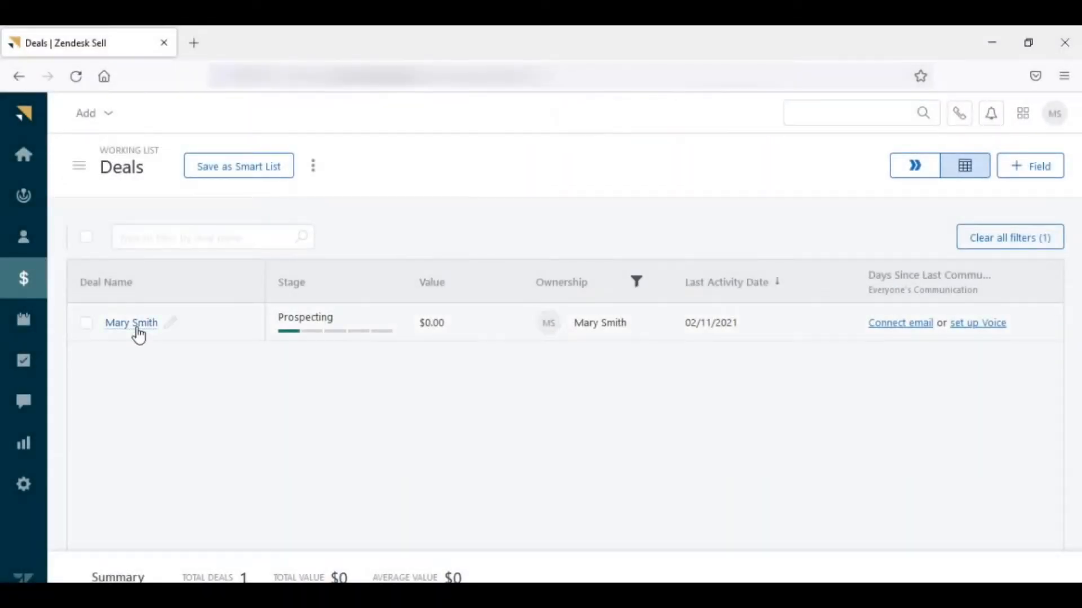
pyautogui.click(131, 322)
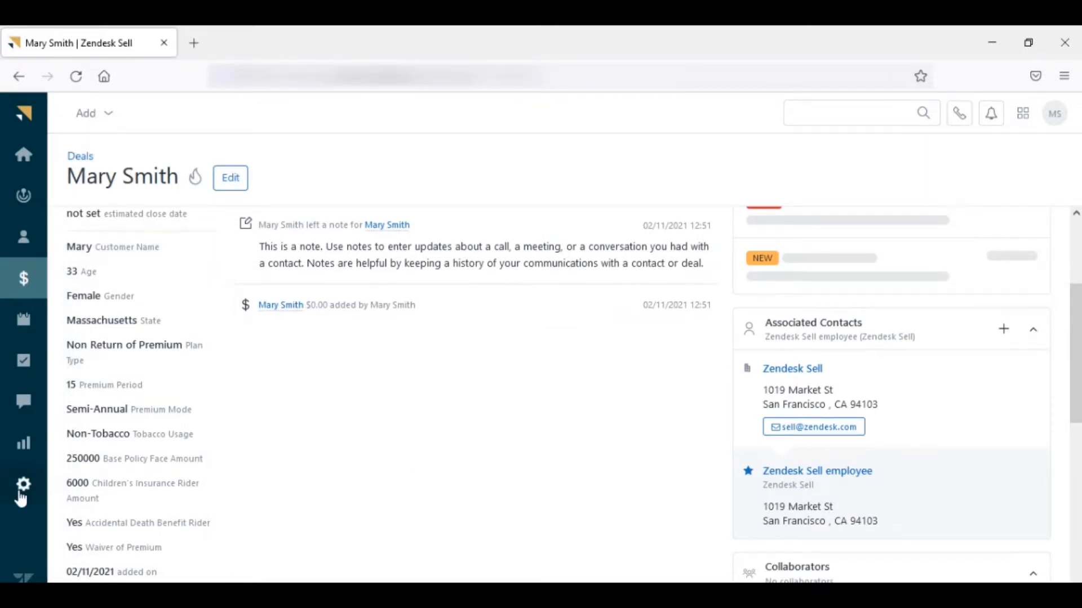
# - Go to account settings and show the My Apps page under Integrations
pyautogui.click(23, 485)
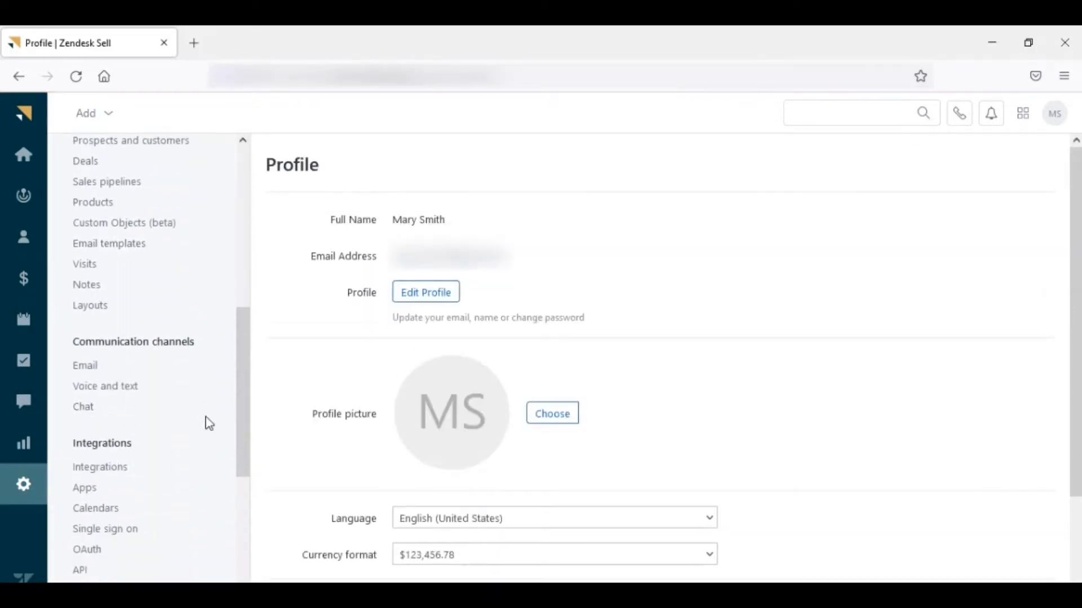
pyautogui.click(84, 487)
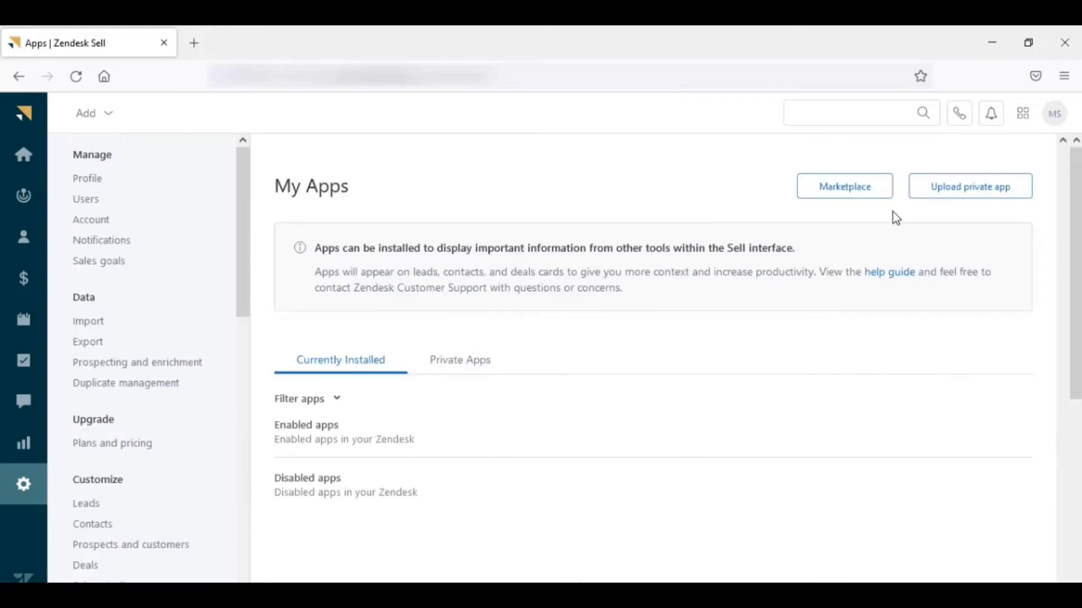
# - Find SpreadsheetWeb in the Marketplace and install it on the chosen Zendesk account
pyautogui.click(842, 186)
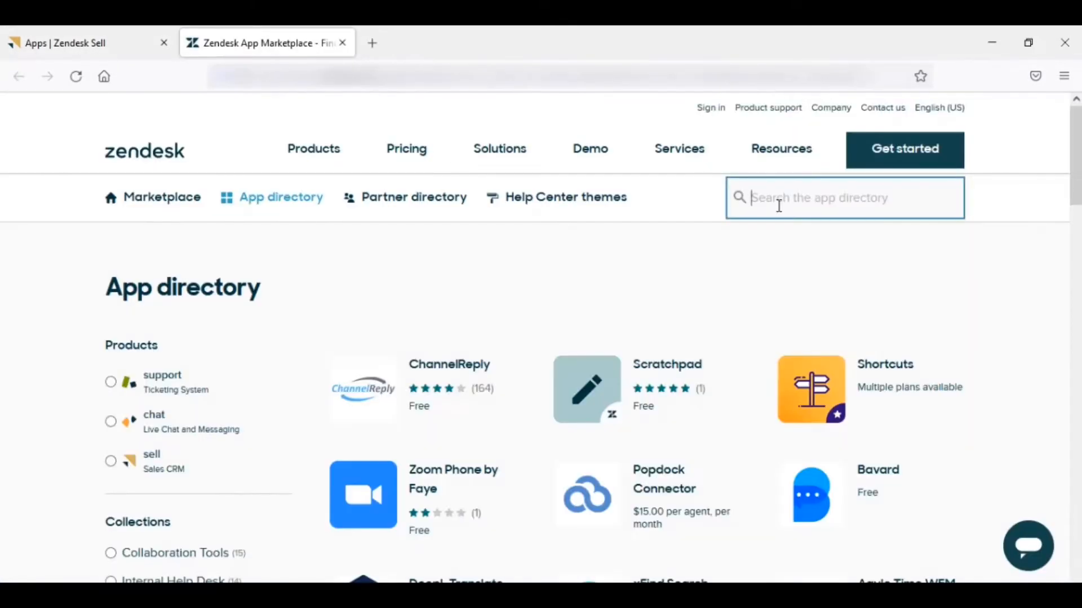
pyautogui.write('spre')
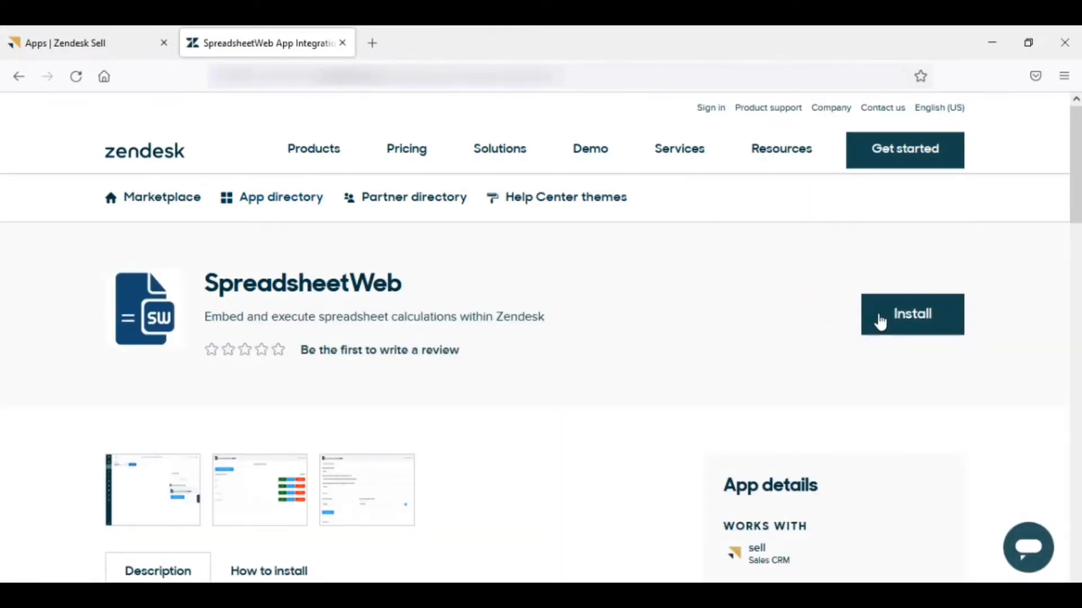
pyautogui.click(912, 314)
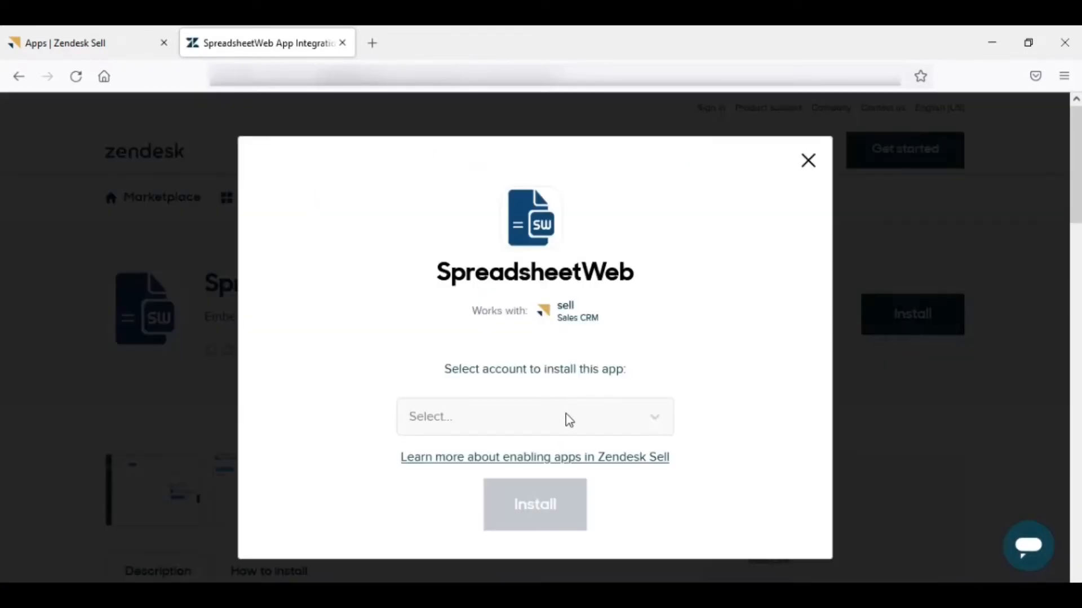
pyautogui.click(534, 416)
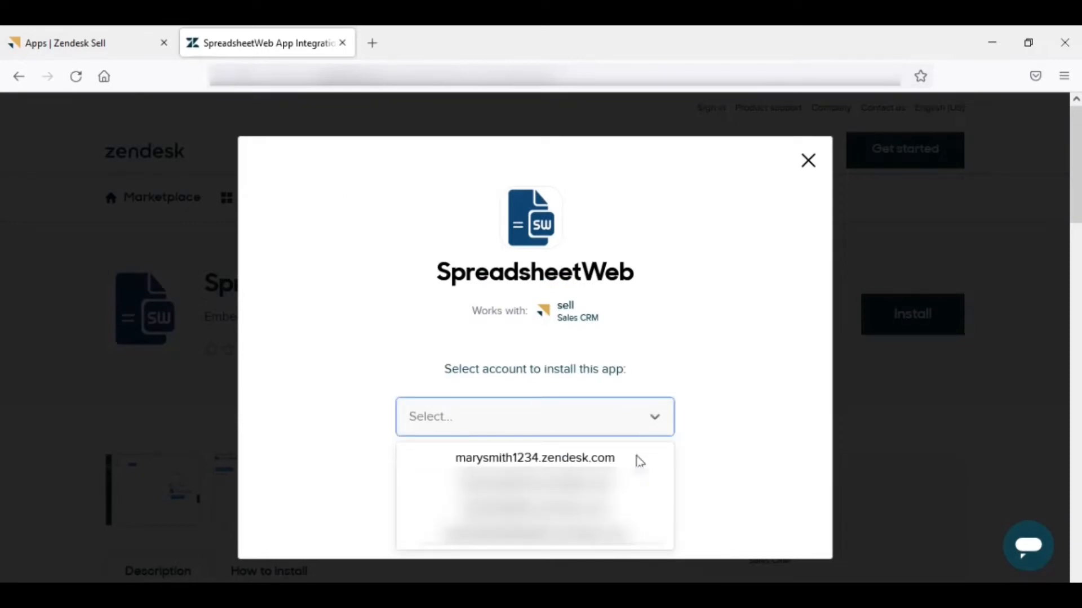
pyautogui.click(534, 458)
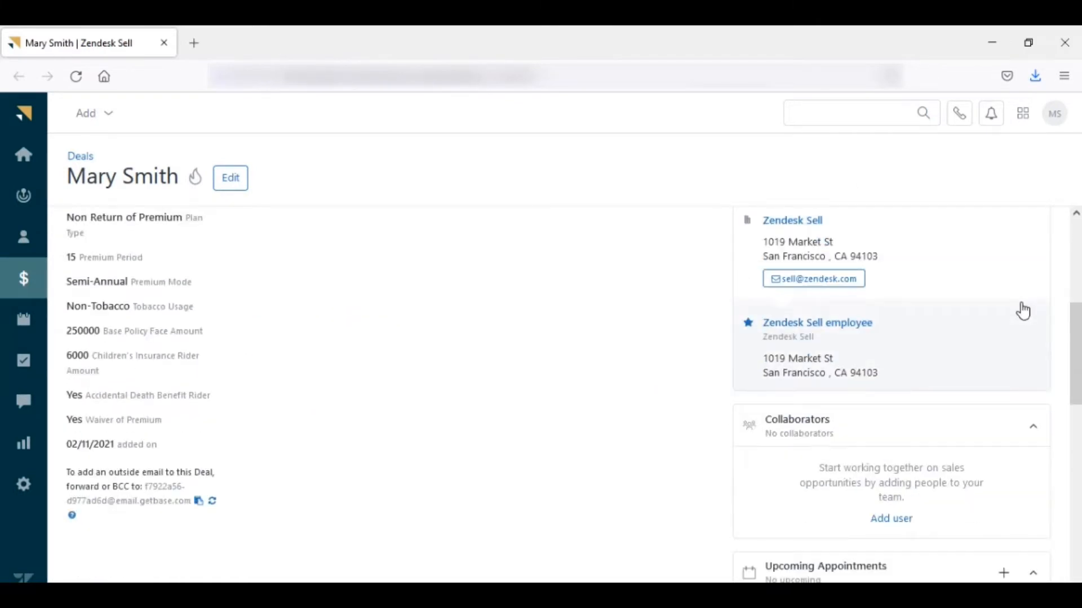
# - Open SpreadsheetWeb Applications from the deal and authorize its access to the account
pyautogui.scroll(-3)
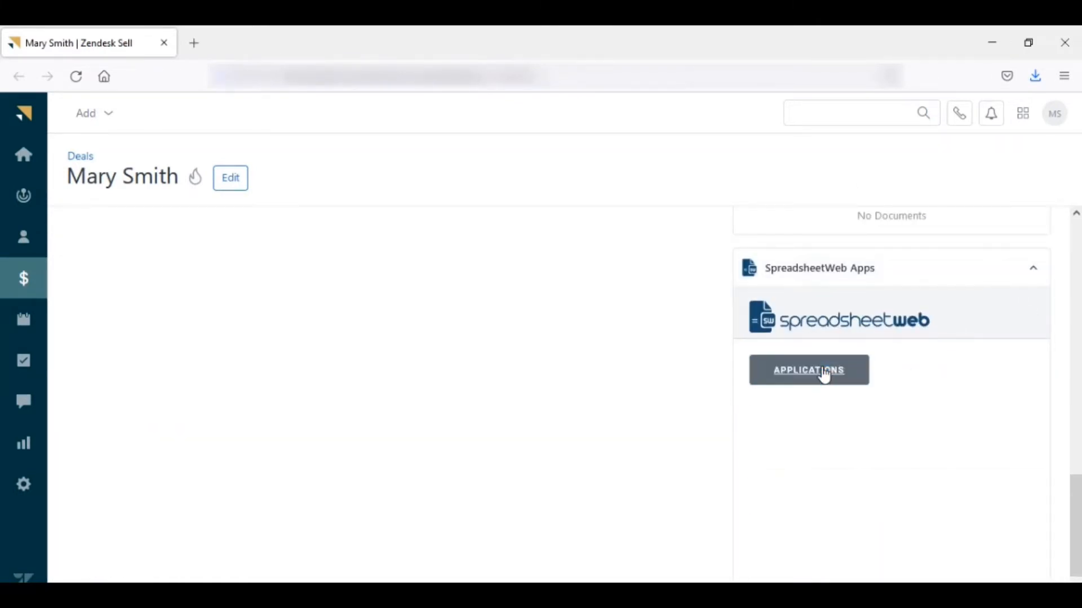
pyautogui.click(808, 370)
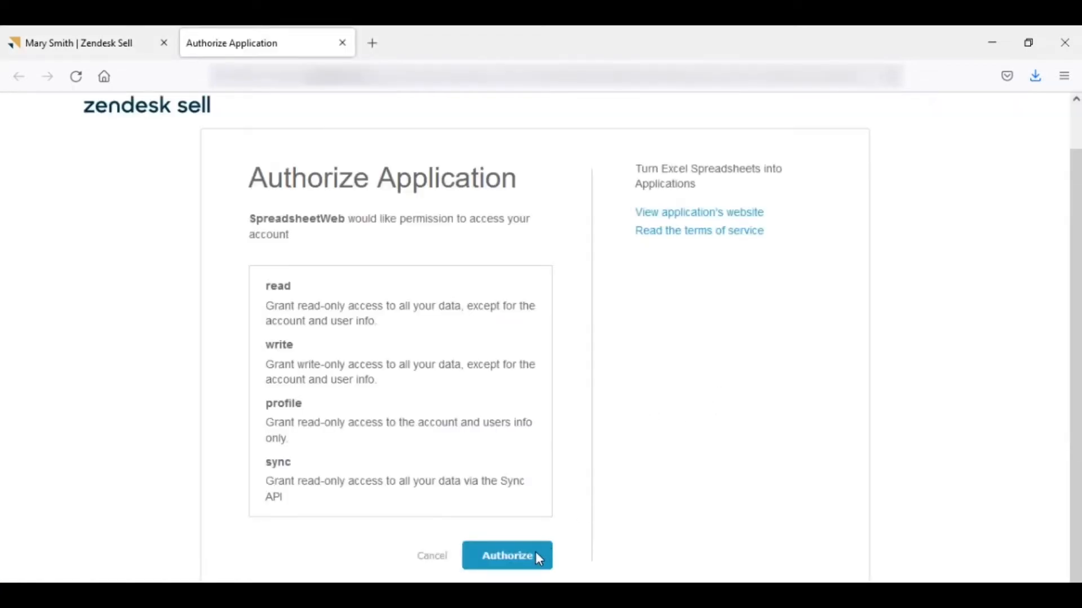
pyautogui.click(506, 556)
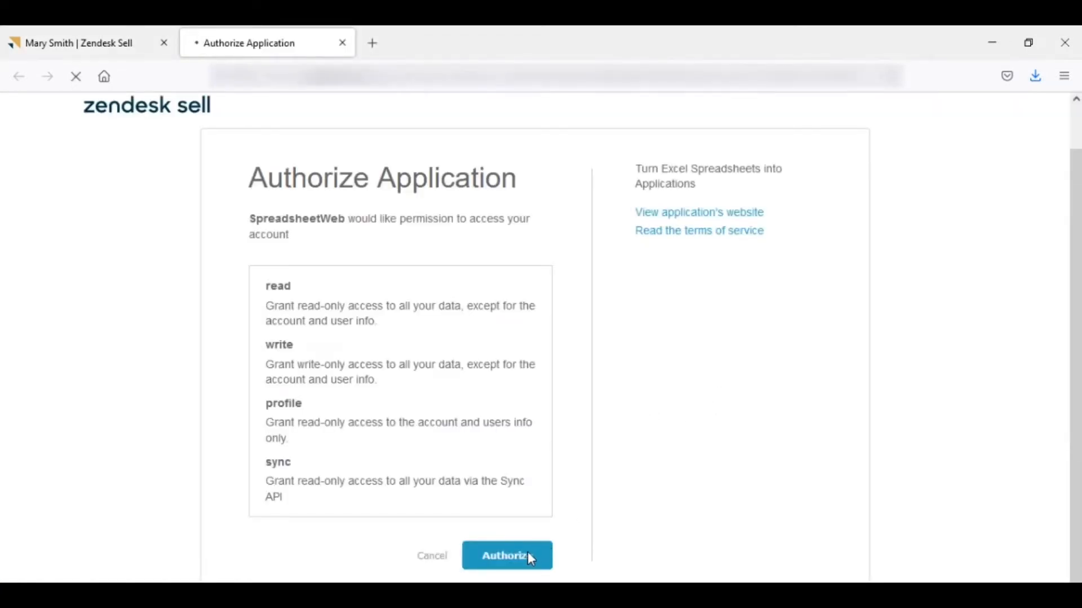
pyautogui.click(506, 556)
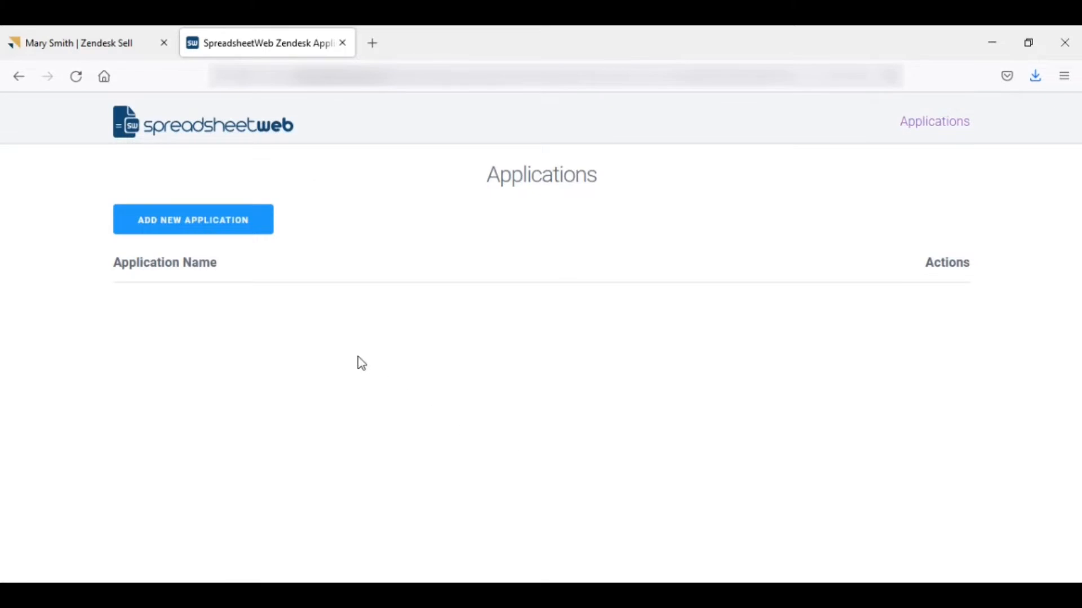
pyautogui.moveTo(230, 232)
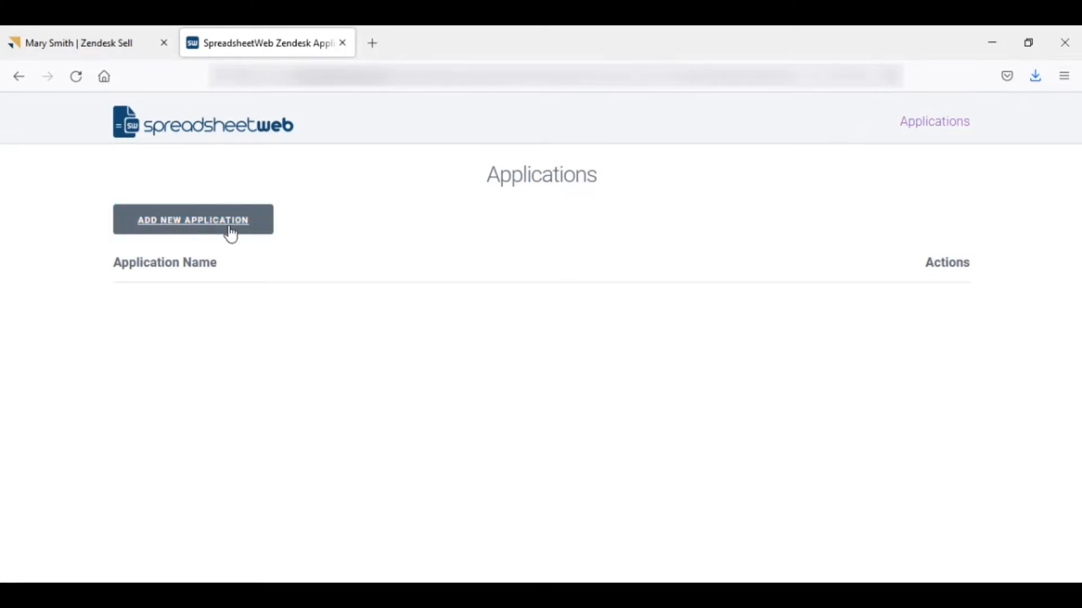
# - Add a new SpreadsheetWeb application named 'Term Life'
pyautogui.click(193, 219)
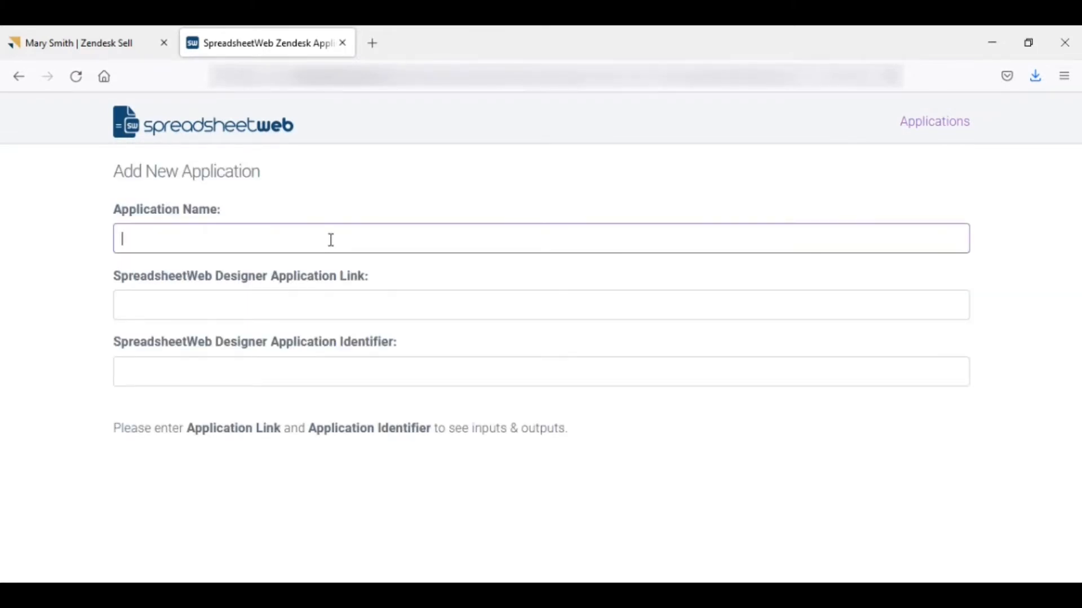
pyautogui.write('Term')
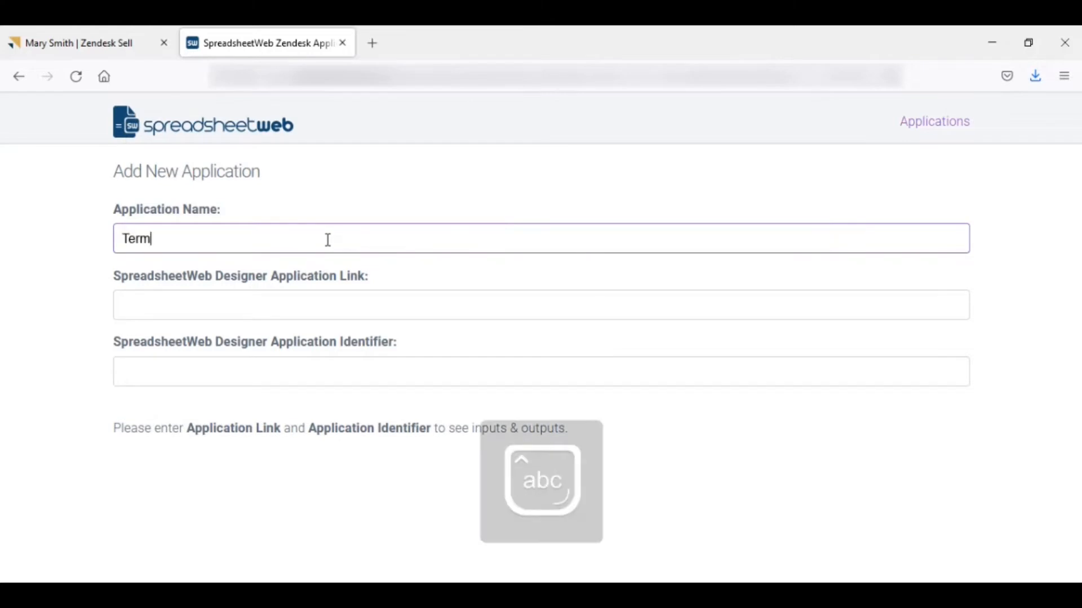
pyautogui.write('Life')
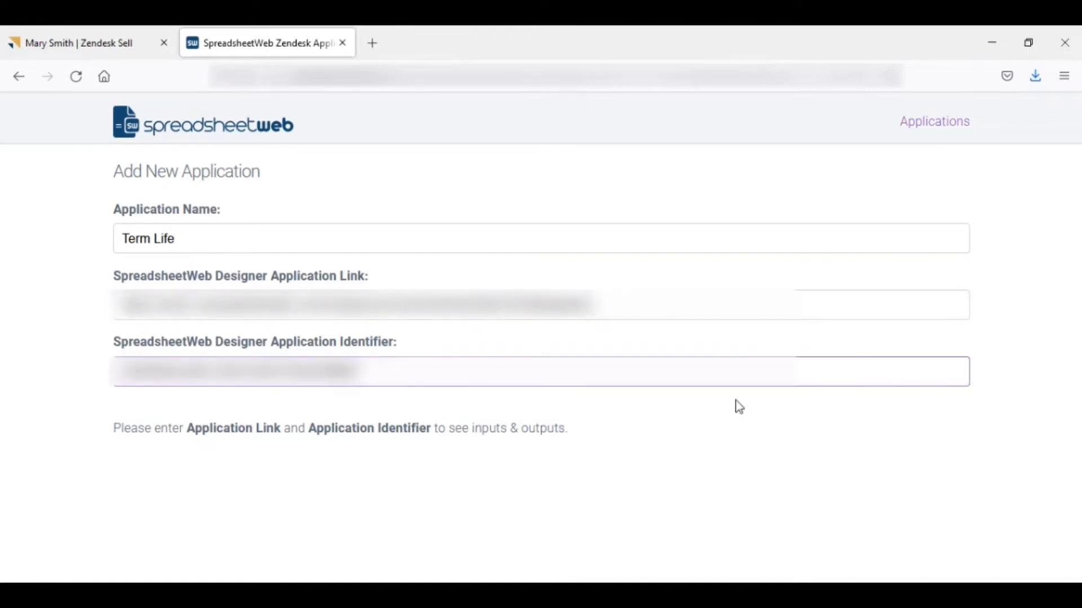
pyautogui.moveTo(712, 424)
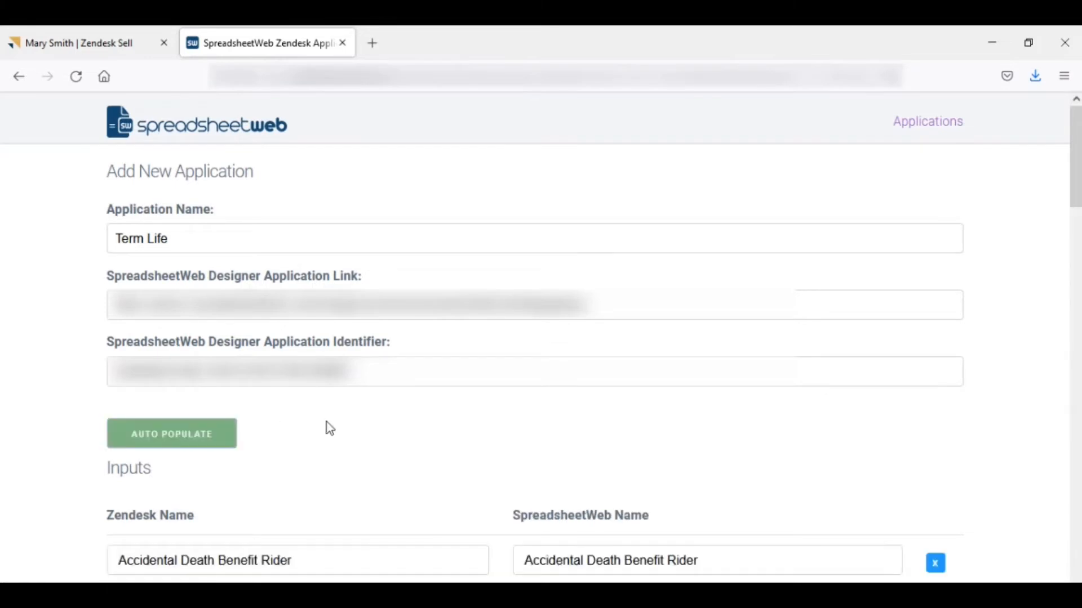
# - Map the TotalPremium output to Total Premium and save the Term Life application
pyautogui.scroll(-3)
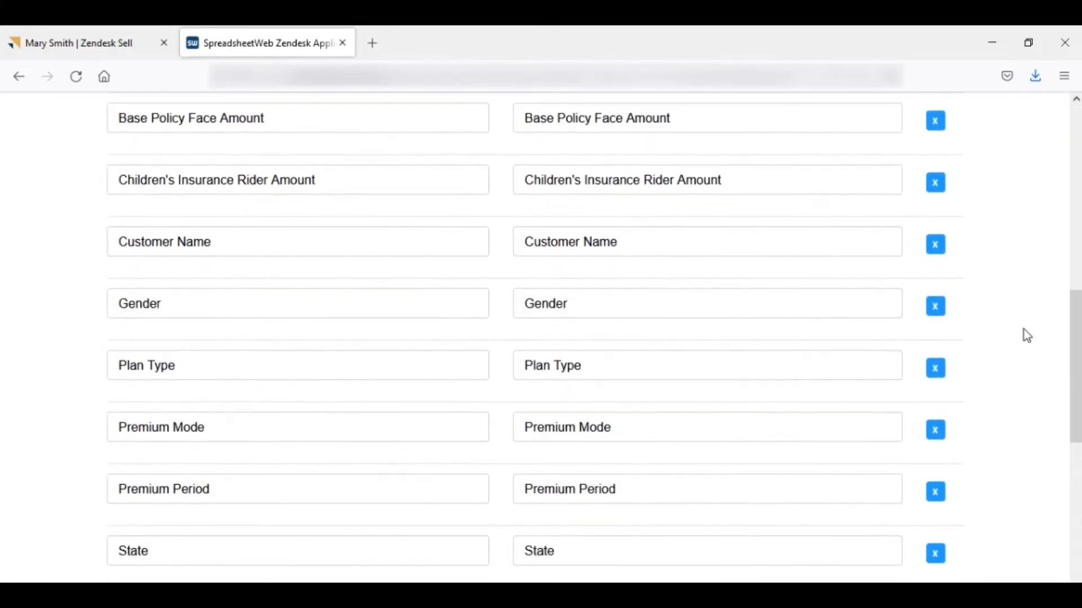
pyautogui.scroll(-3)
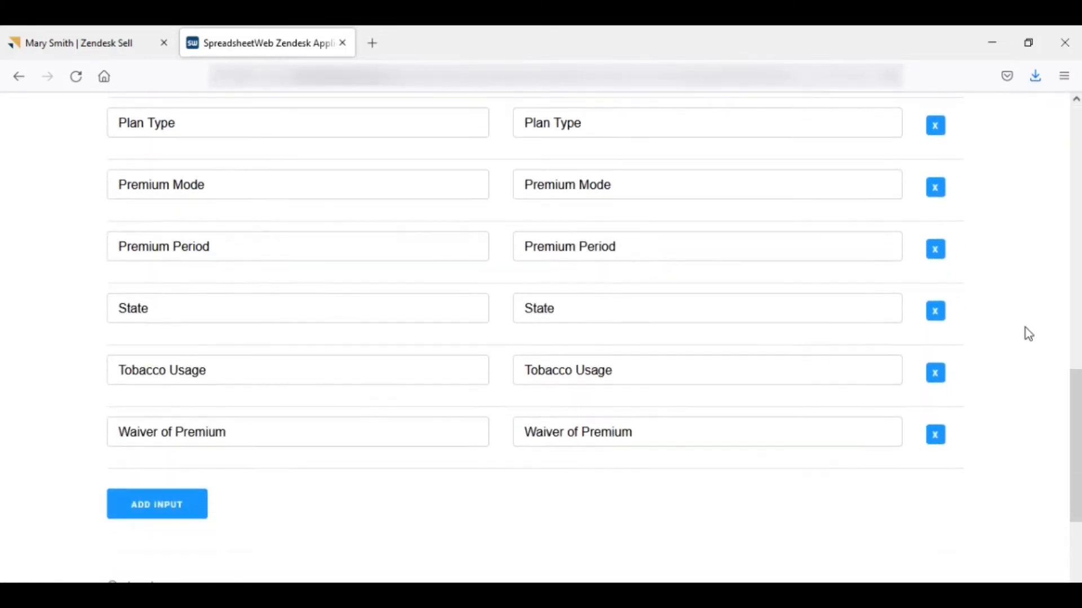
pyautogui.scroll(-3)
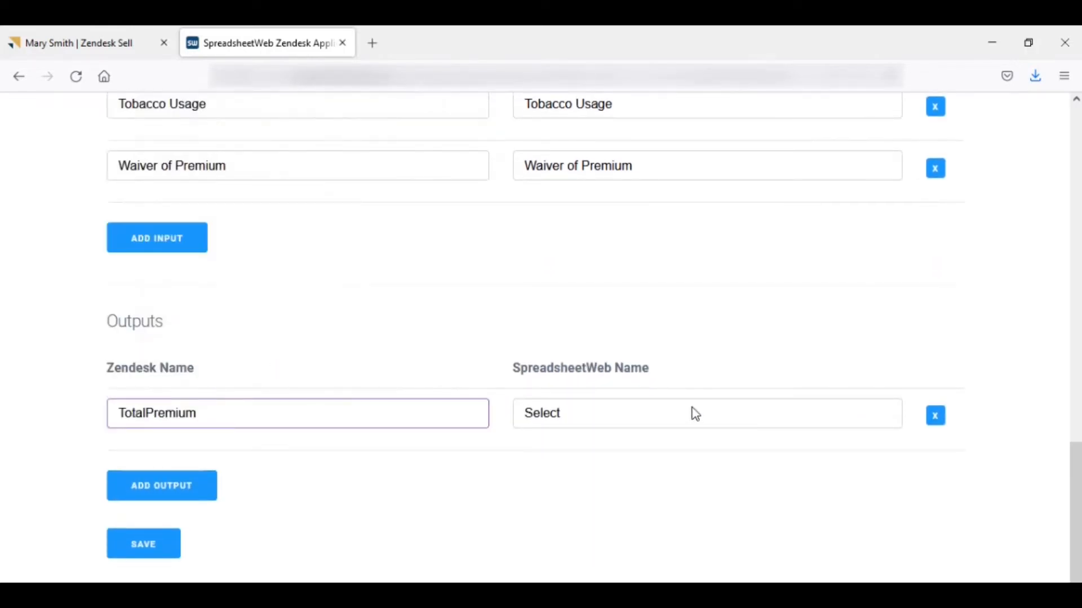
pyautogui.click(703, 413)
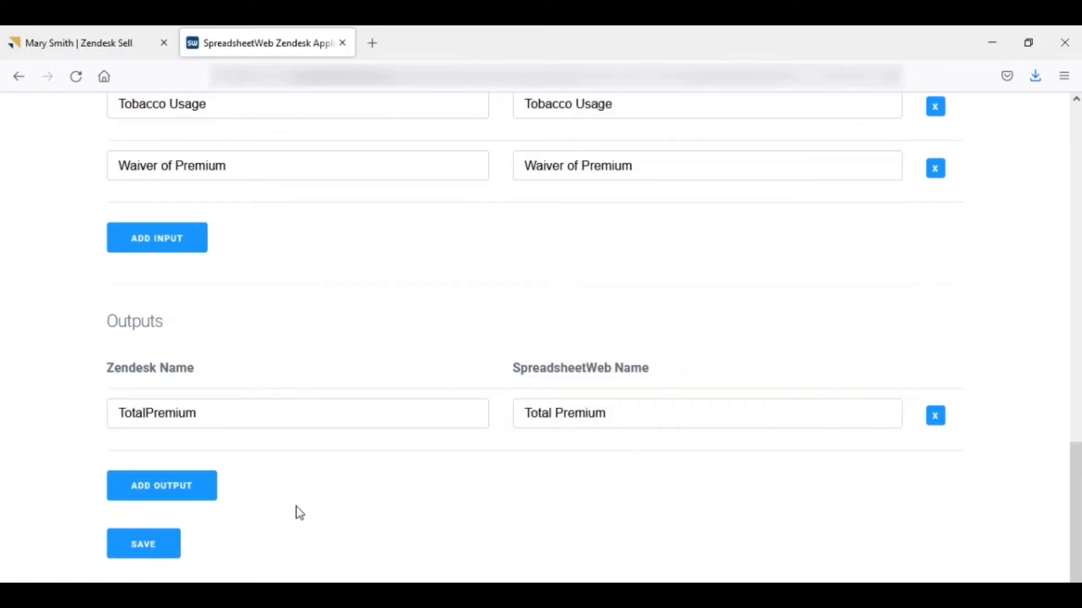
pyautogui.click(143, 543)
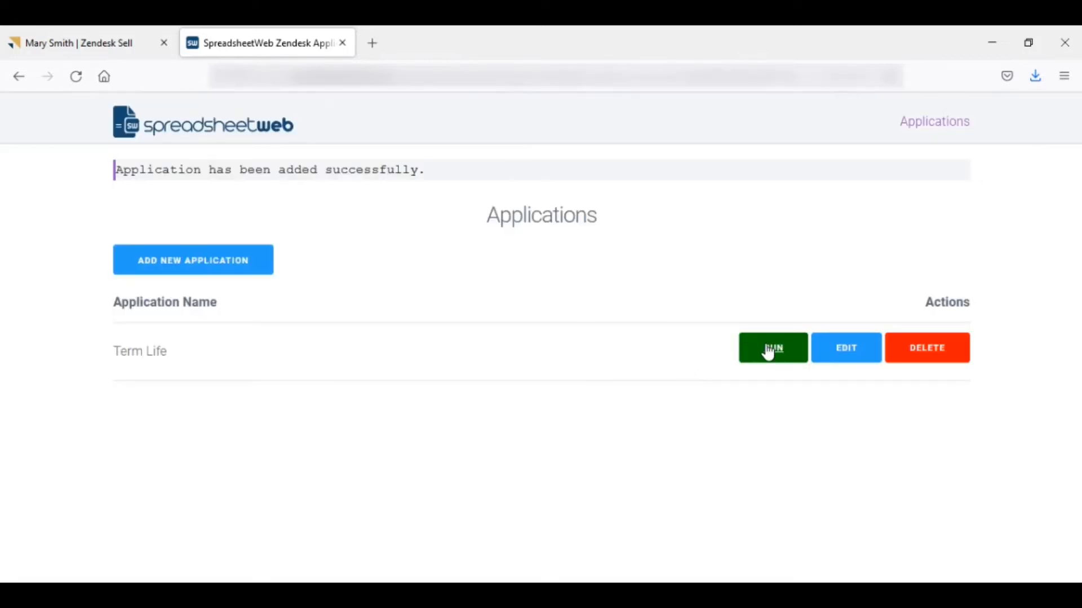
# - Run Term Life, review the $539.35 total premium and save it to the Zendesk deal
pyautogui.click(771, 347)
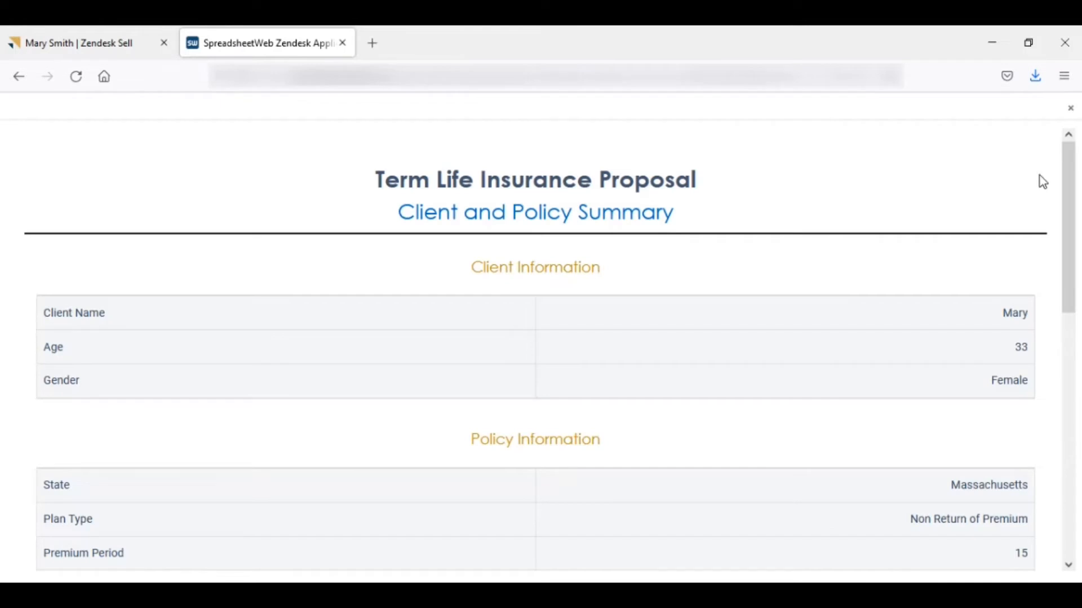
pyautogui.scroll(-3)
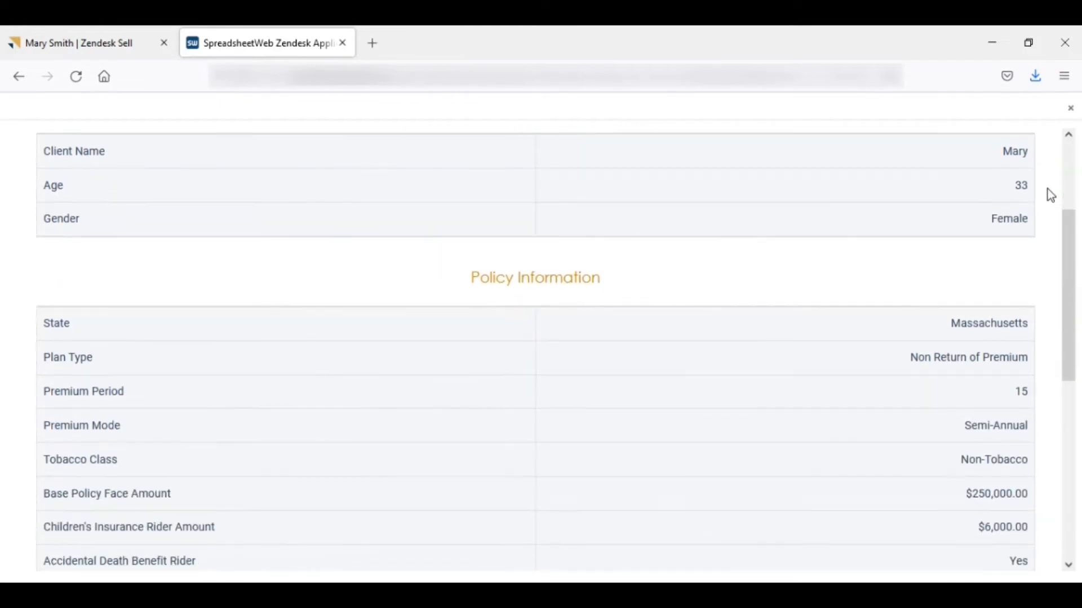
pyautogui.scroll(-3)
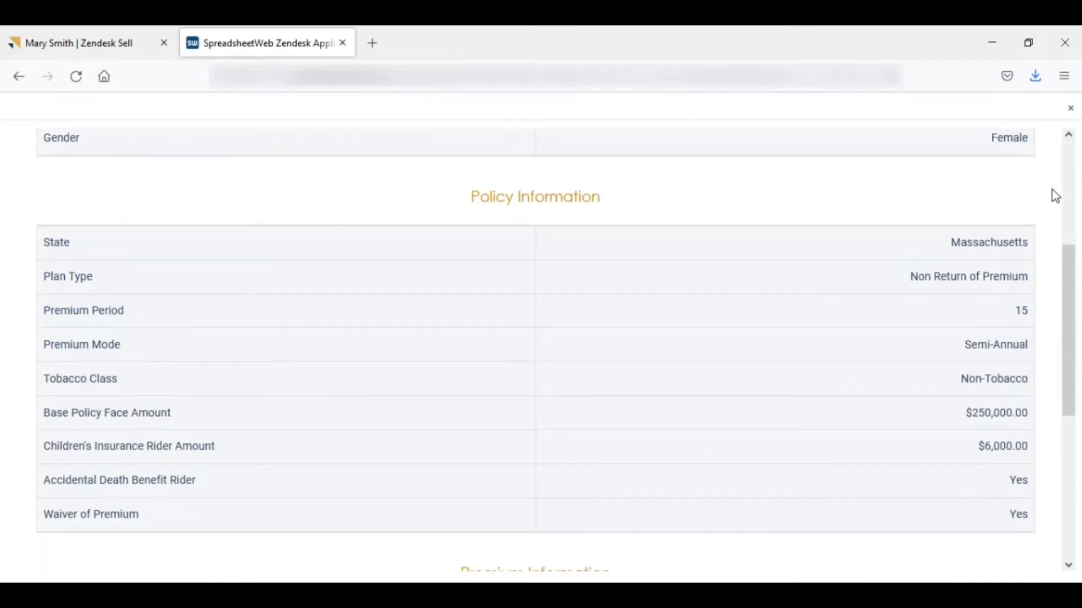
pyautogui.scroll(-3)
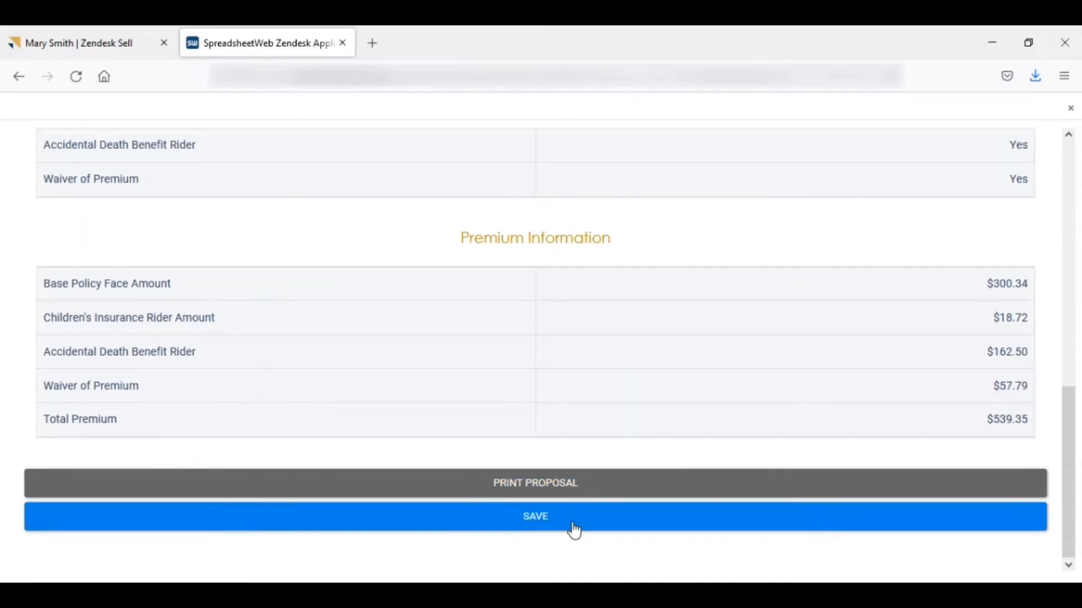
pyautogui.click(534, 516)
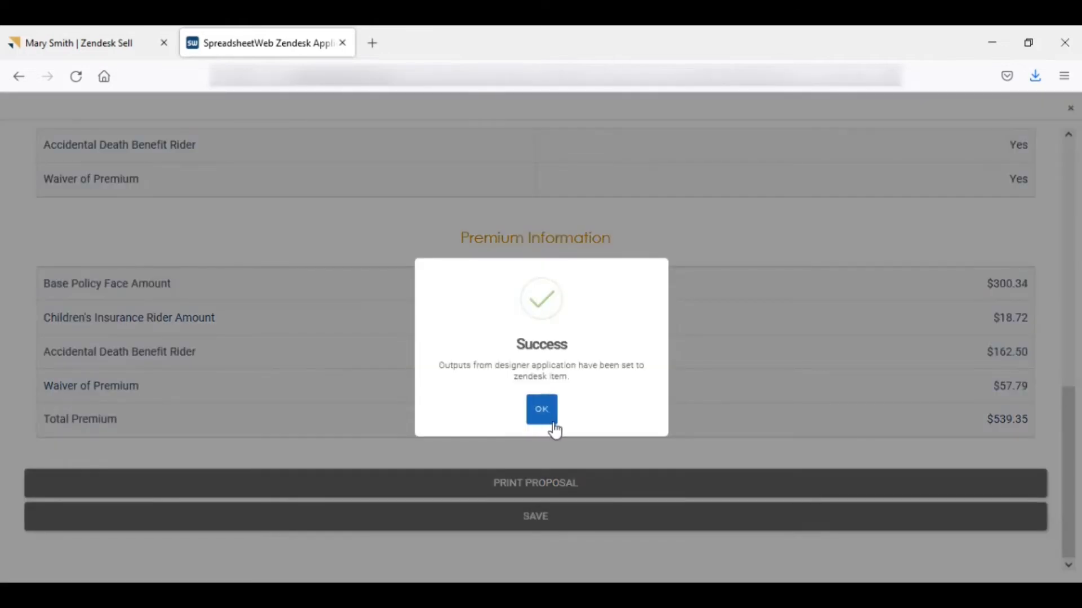
pyautogui.click(540, 408)
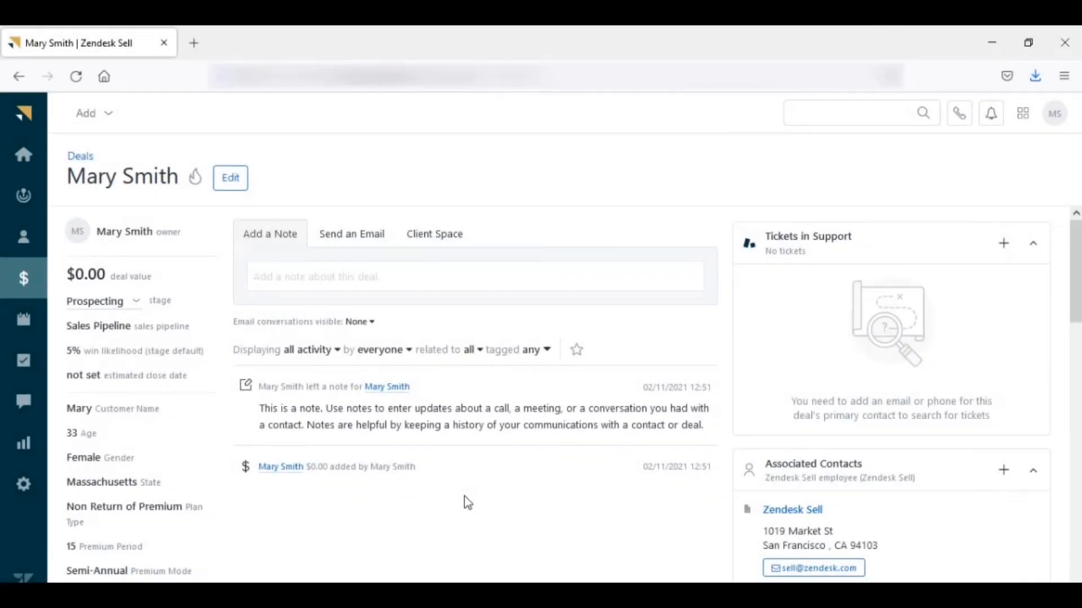
# - Check the 539.35 TotalPremium, then edit Base Policy Face Amount to 100000 and save
pyautogui.scroll(-3)
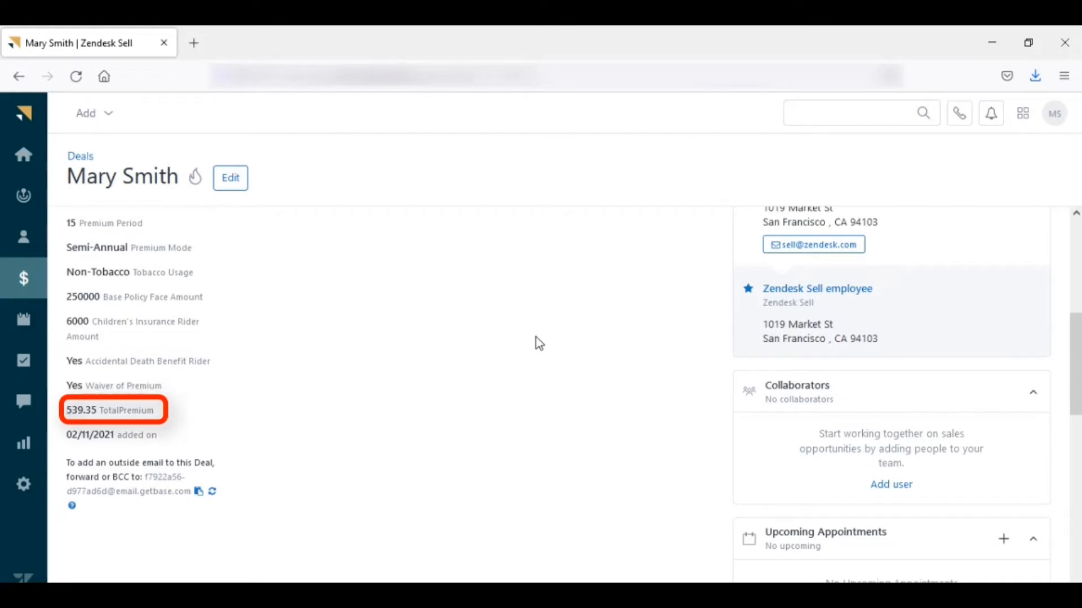
pyautogui.click(230, 178)
pyautogui.write('100000')
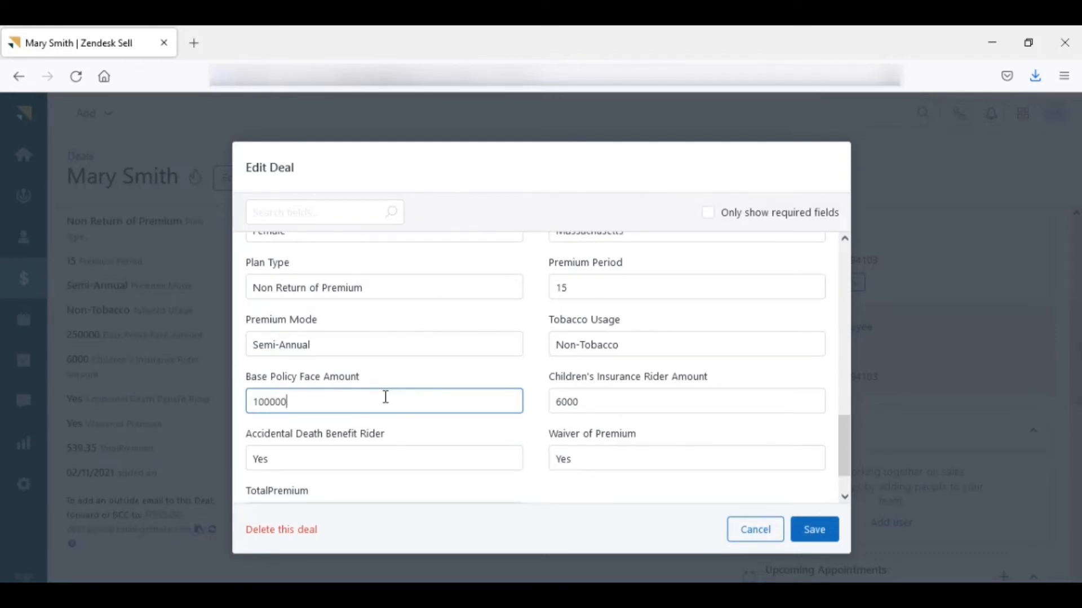
pyautogui.click(814, 529)
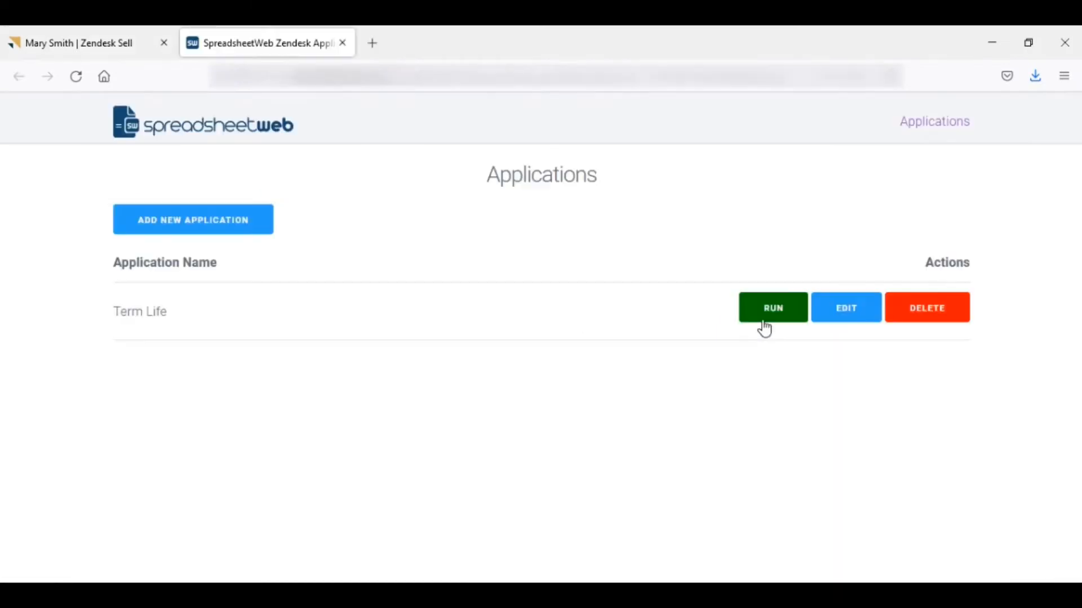
# - Re-run Term Life for a $249.29 total premium and start printing the proposal
pyautogui.click(772, 307)
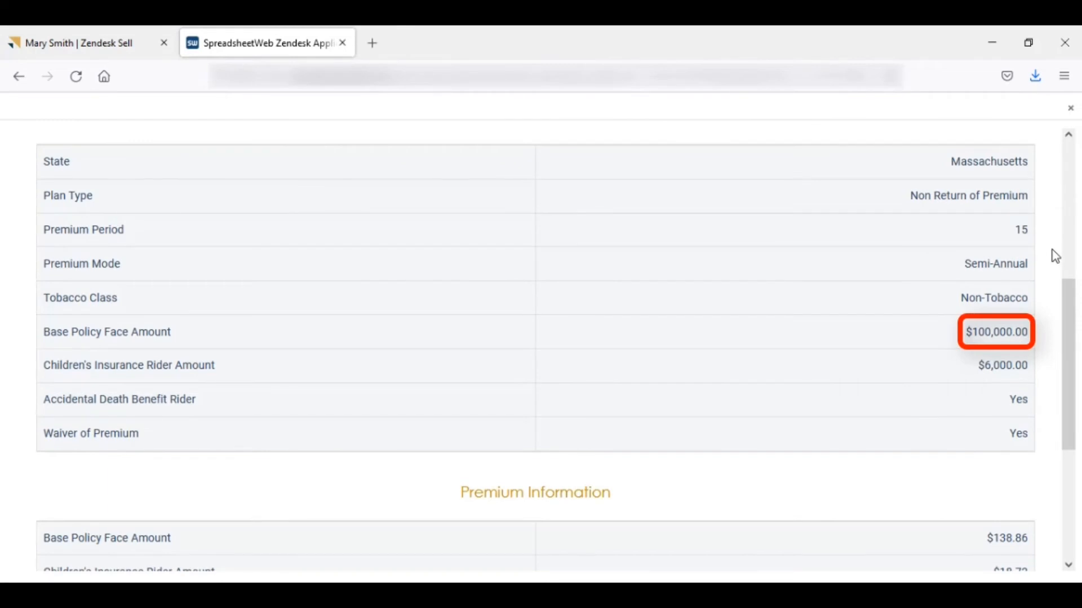
pyautogui.scroll(-3)
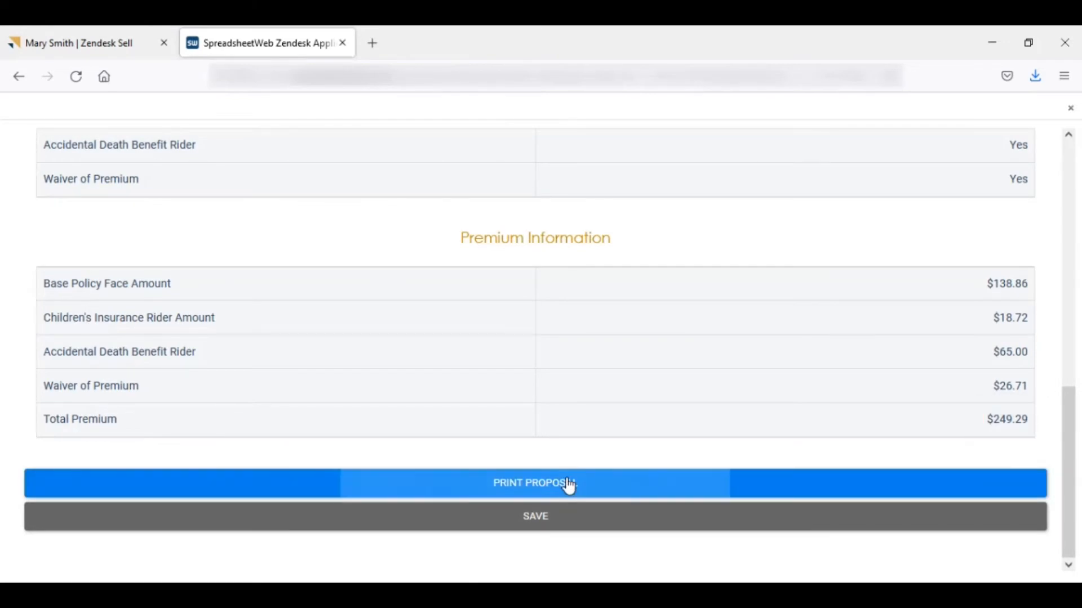
pyautogui.click(534, 484)
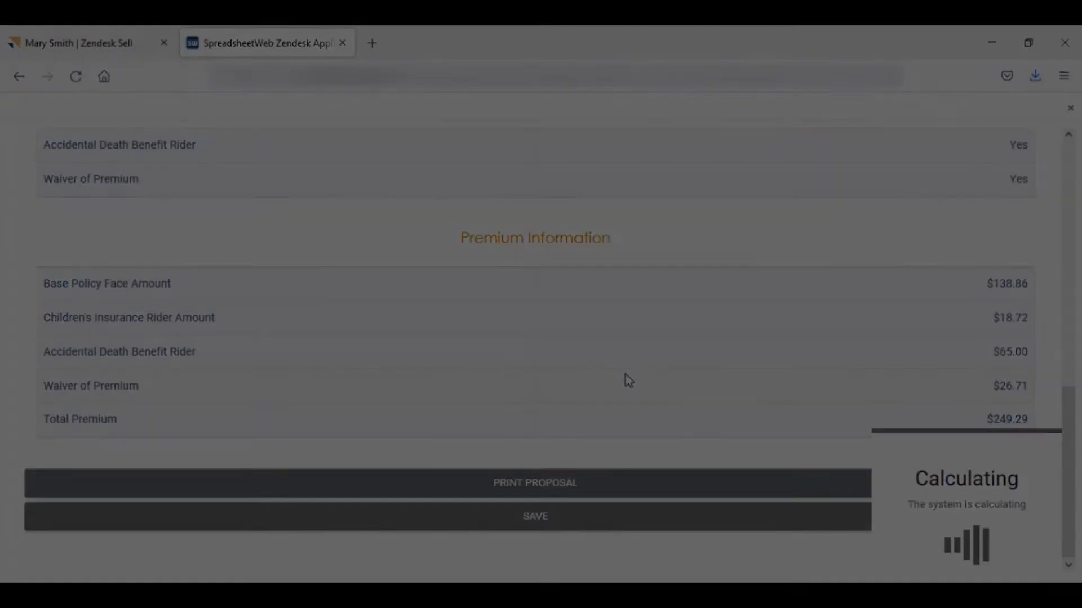
# - Scroll through the 9-page proposal PDF showing $100,000 face amount and $249.29 premium
pyautogui.click(534, 483)
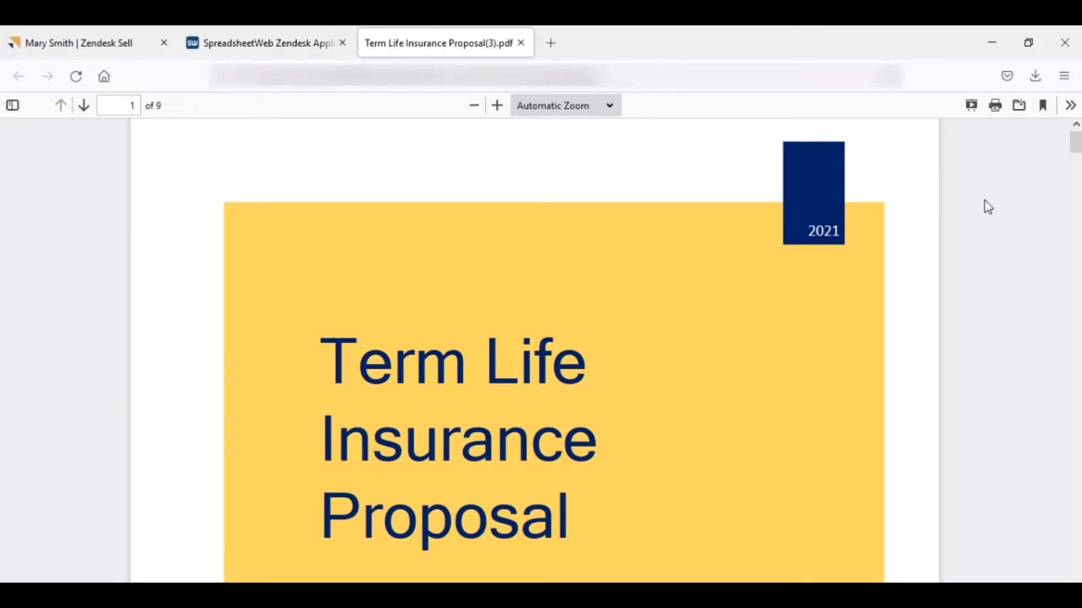
pyautogui.scroll(-3)
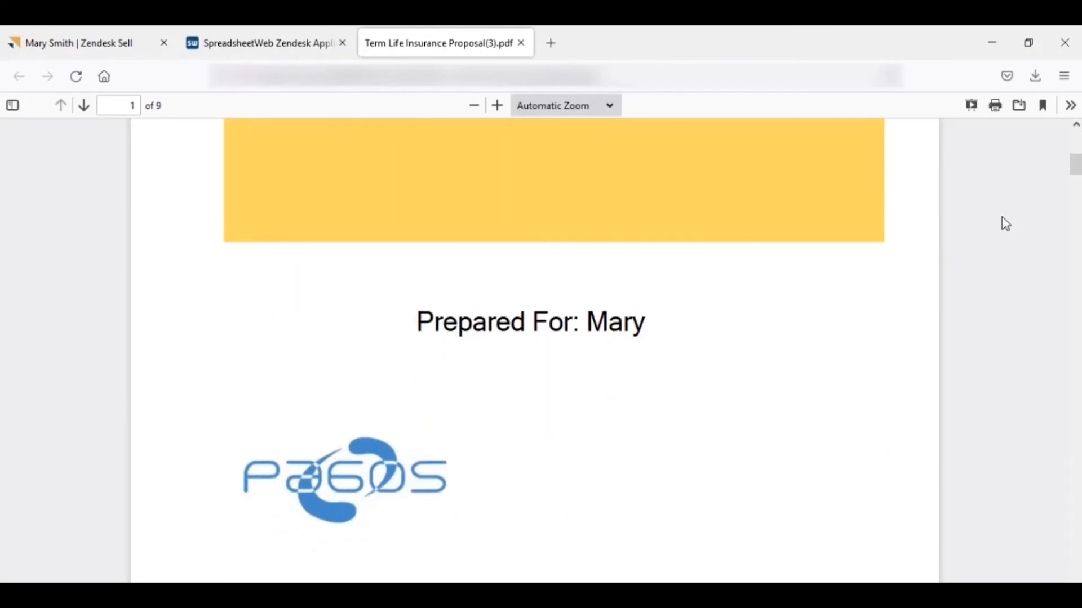
pyautogui.scroll(-3)
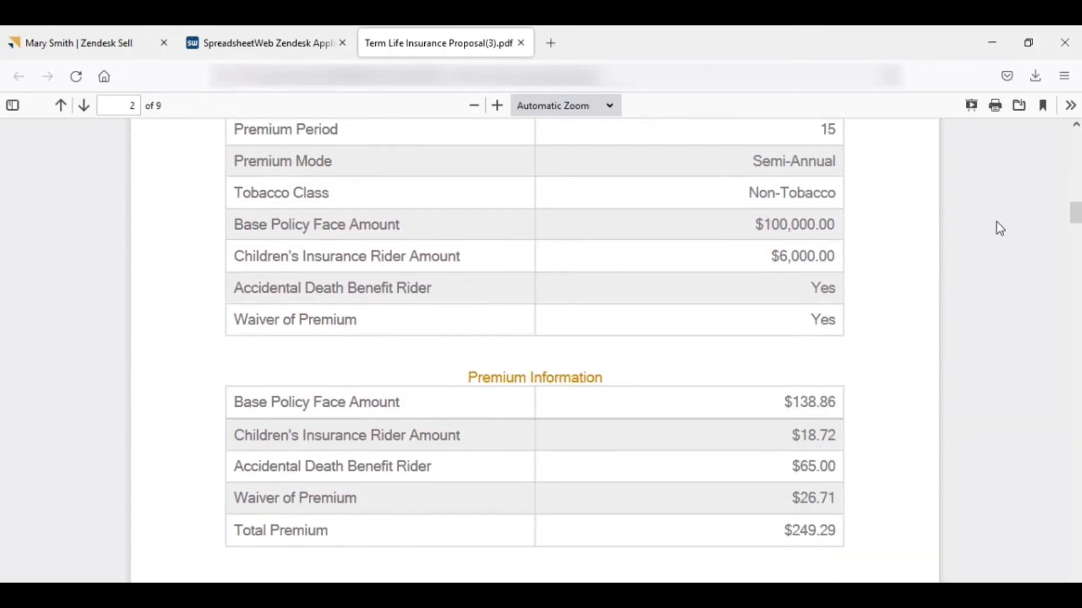
pyautogui.scroll(-3)
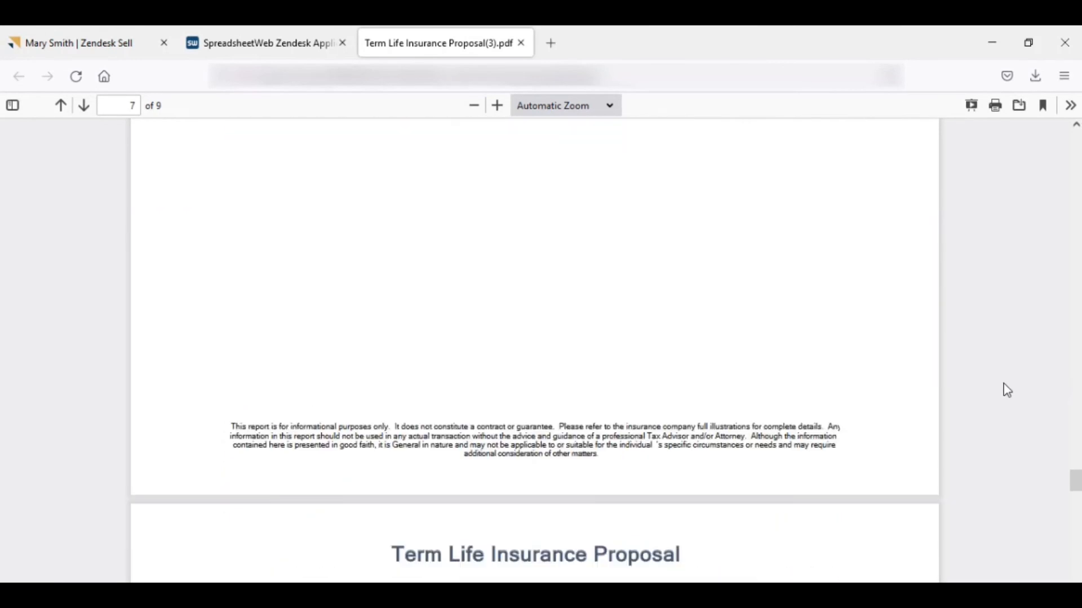
pyautogui.scroll(-3)
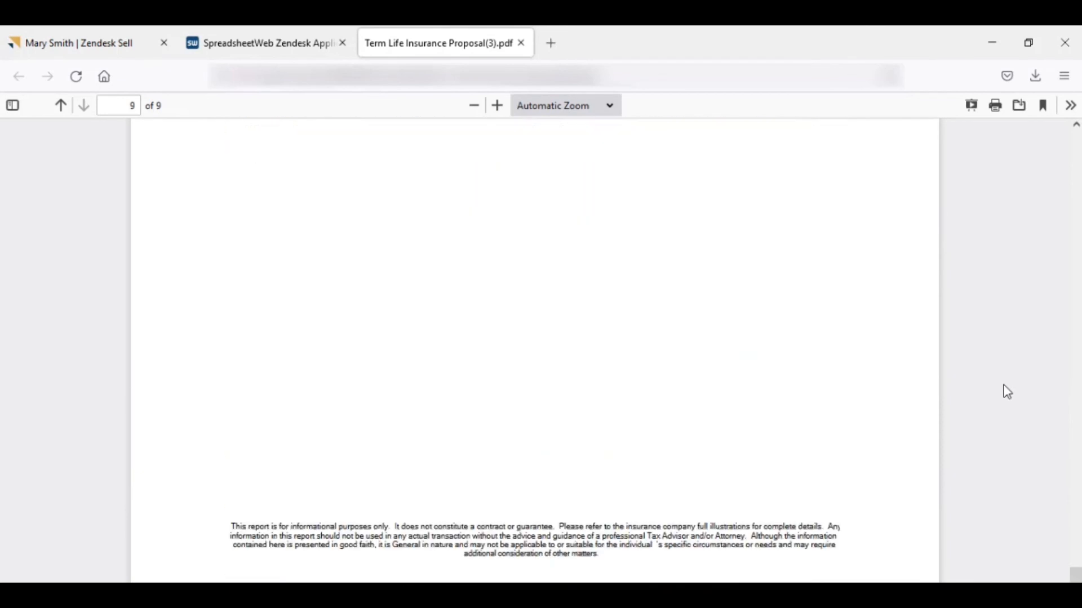
pyautogui.moveTo(522, 43)
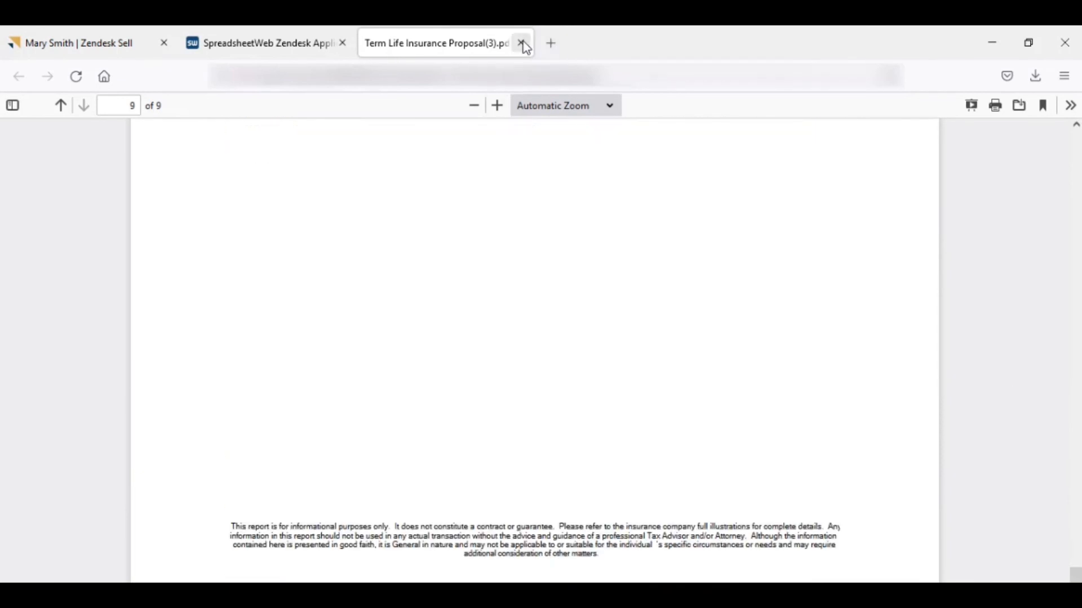
pyautogui.moveTo(773, 354)
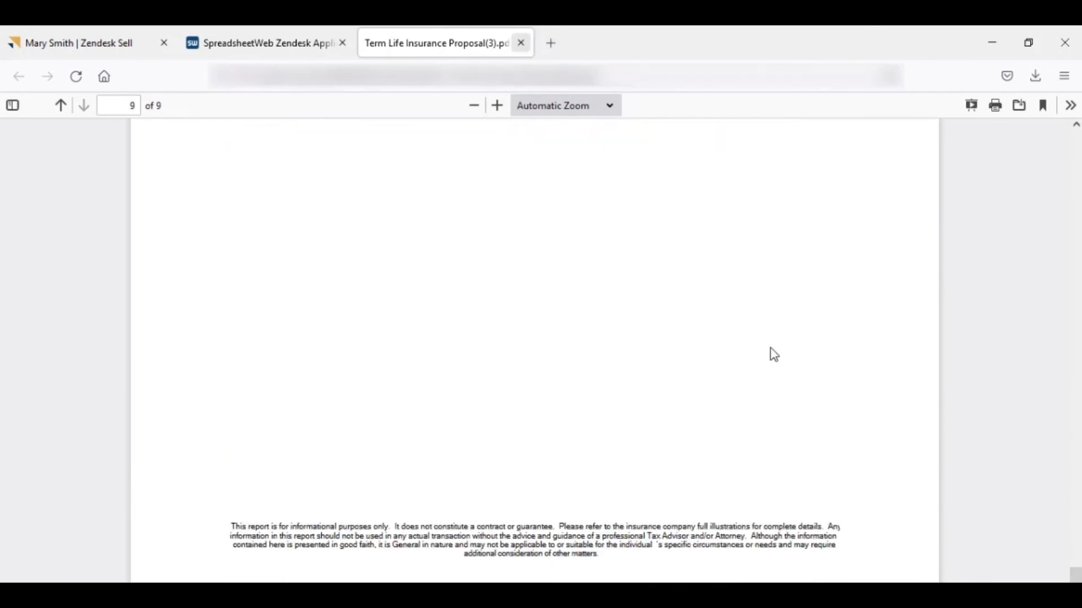
# - Close the PDF and save the $249.29 total premium back to the Zendesk deal
pyautogui.click(520, 43)
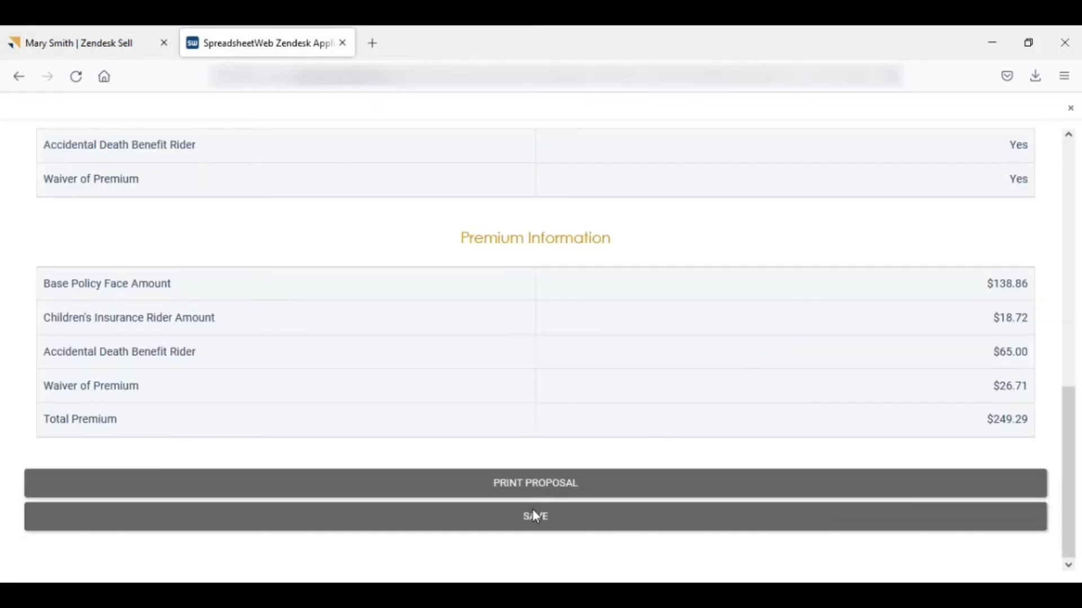
pyautogui.click(534, 516)
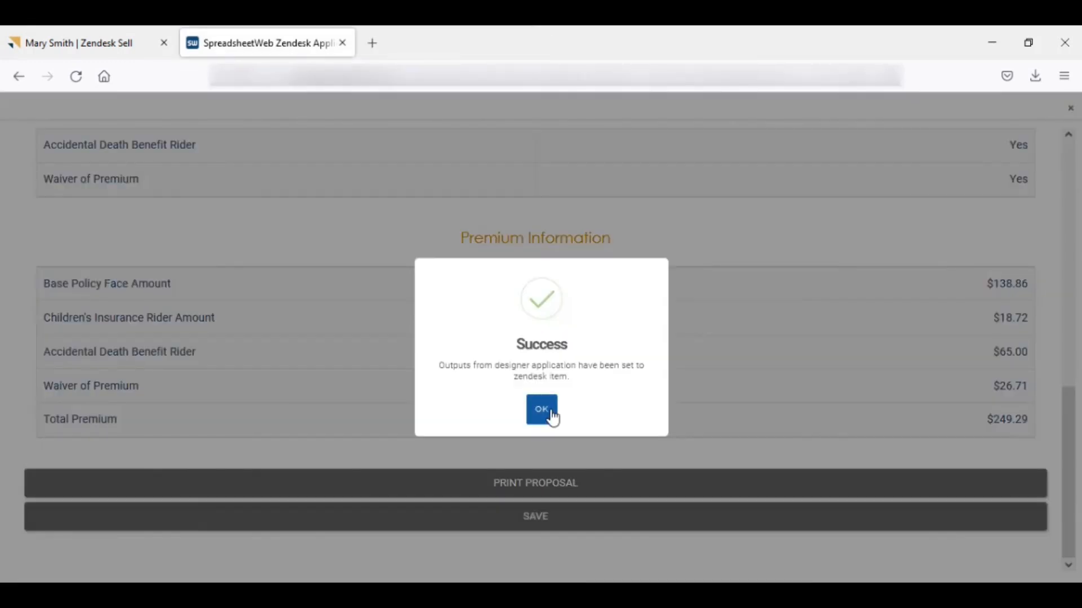
pyautogui.click(541, 409)
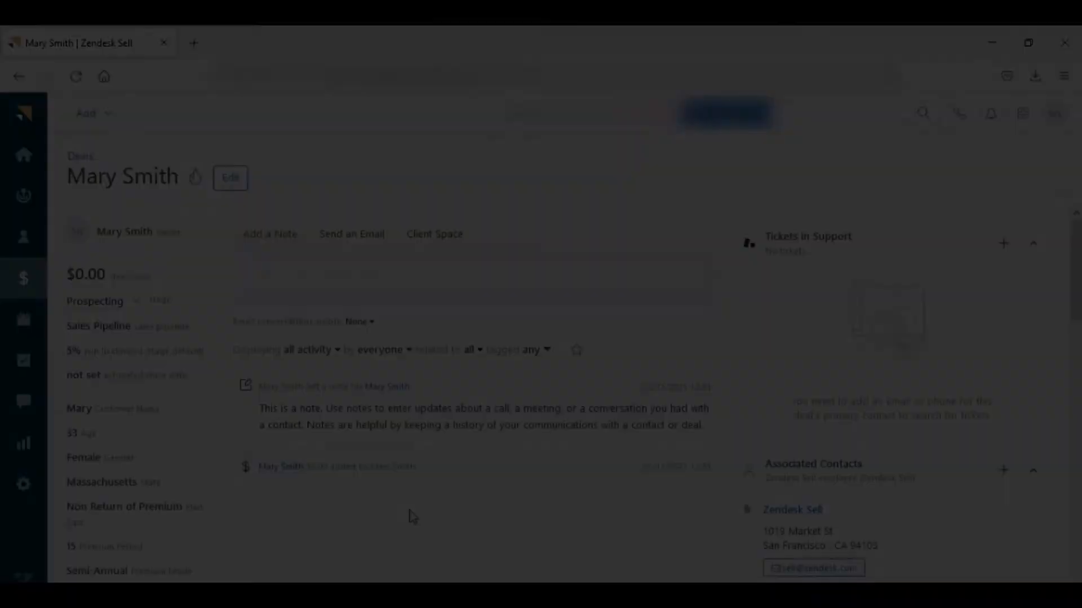